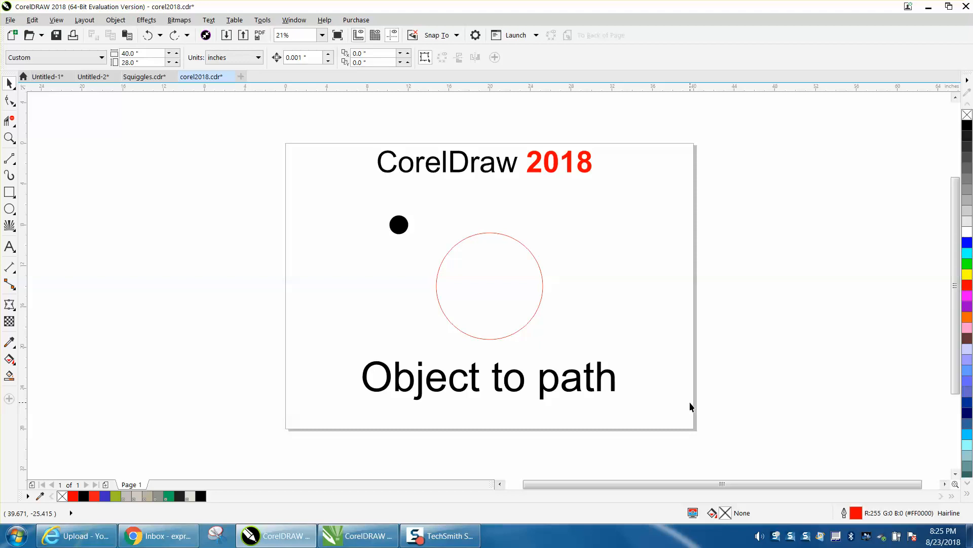
mouse_move(485, 292)
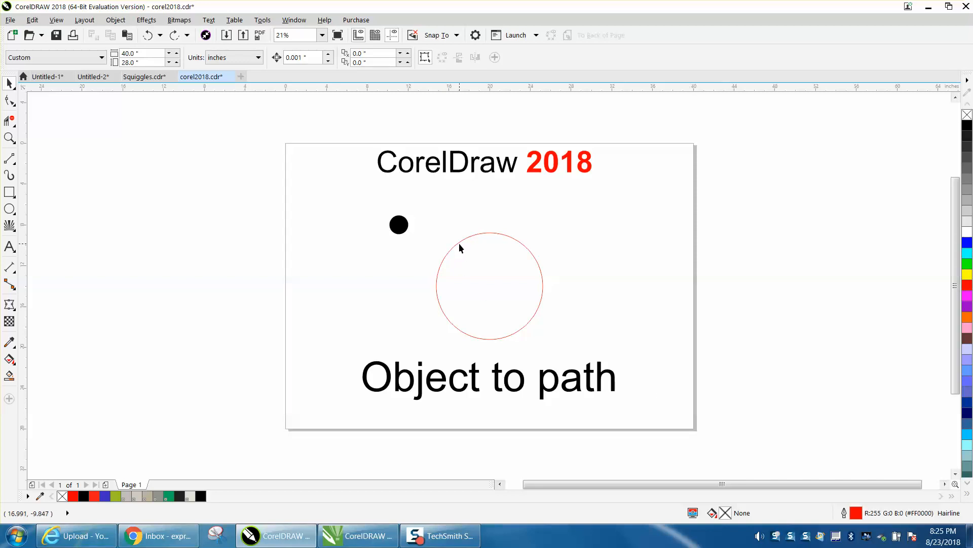
mouse_move(506, 372)
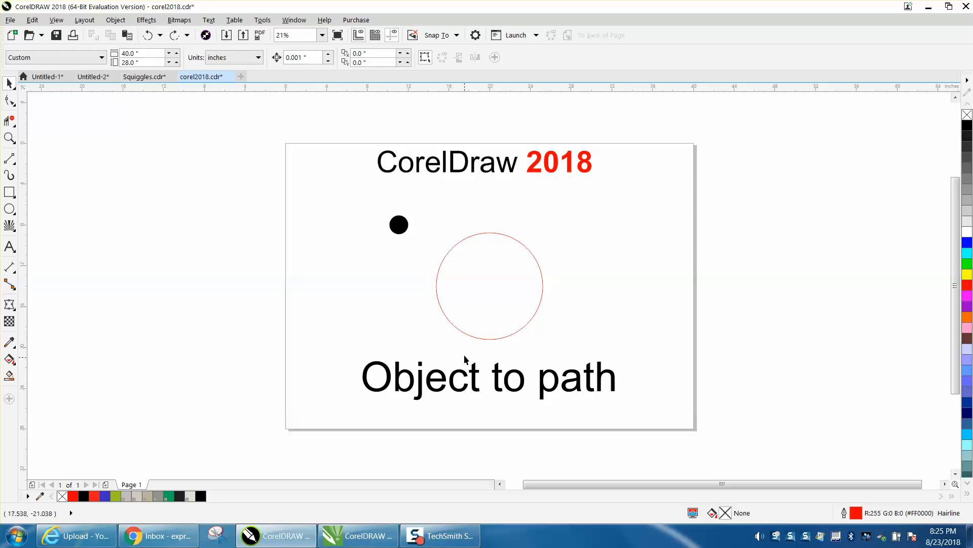
mouse_move(128, 29)
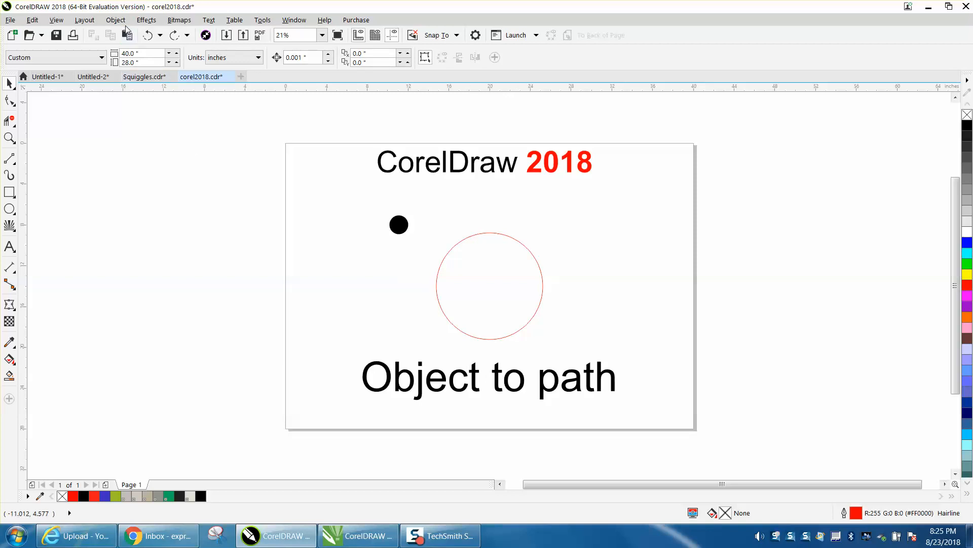
Step: Bring up the Fit Objects to Path docker from the Object menu
left_click(116, 19)
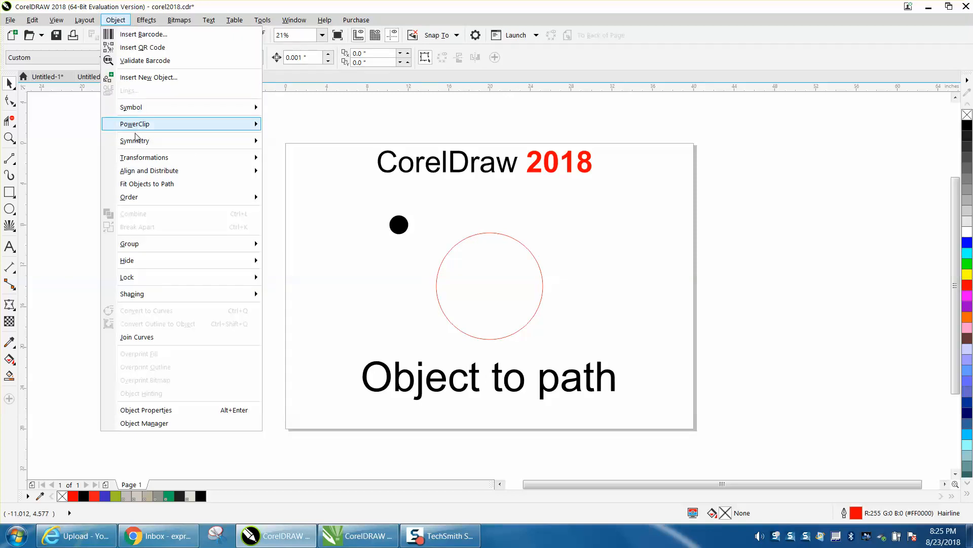
mouse_move(147, 184)
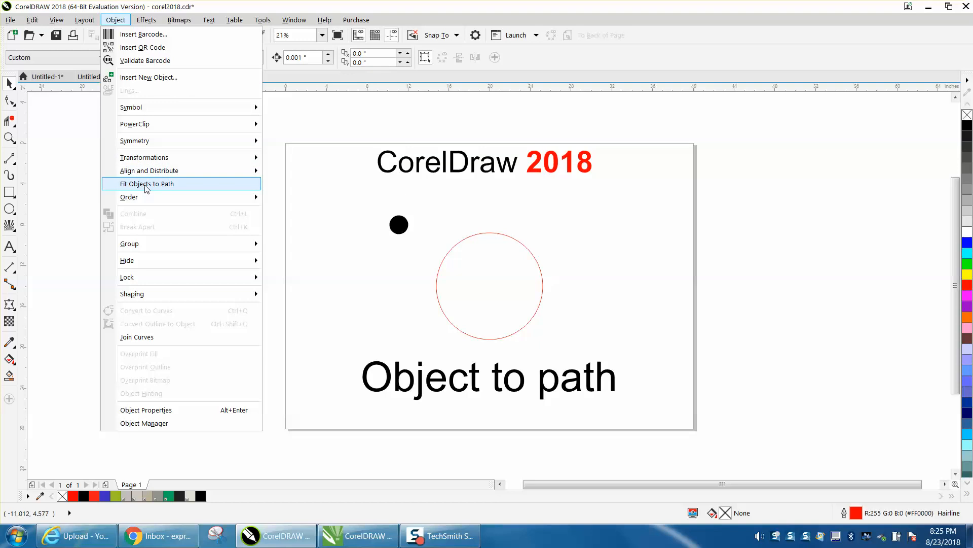
left_click(146, 183)
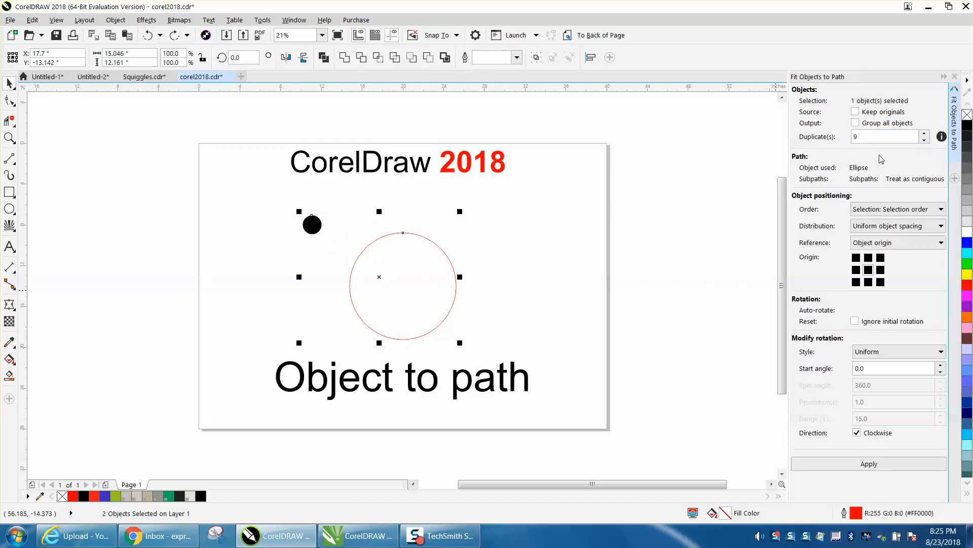
Step: Set the dot's attachment point and fit copies of it around the red circle
left_click(869, 268)
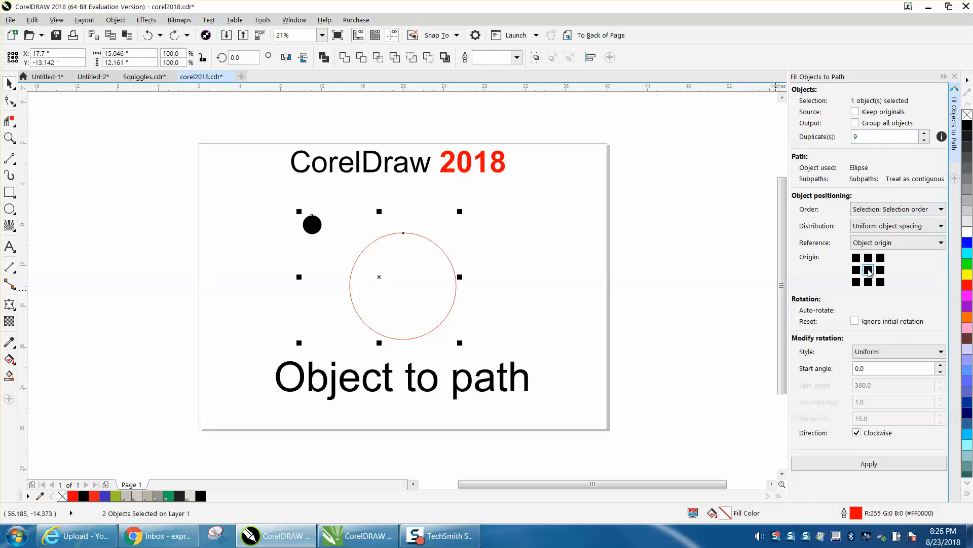
mouse_move(869, 269)
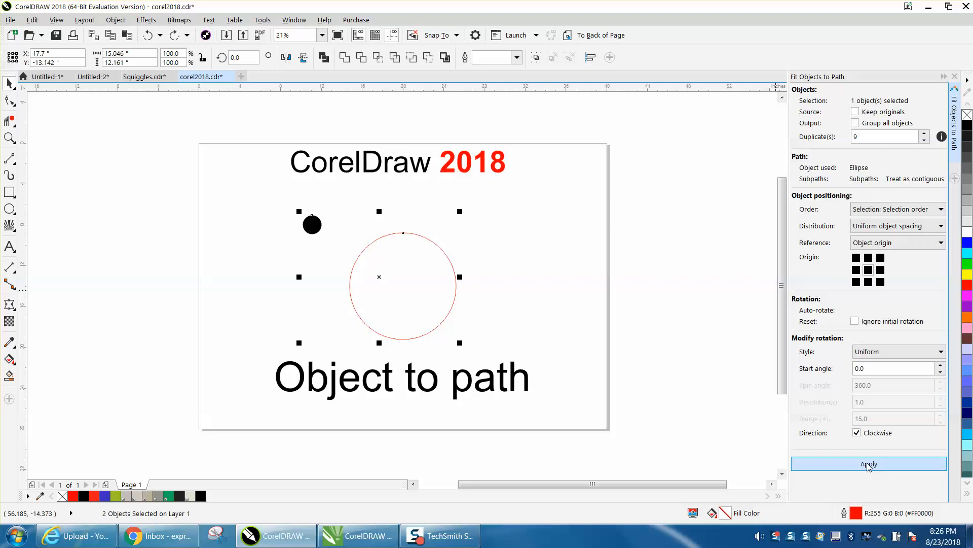
left_click(869, 463)
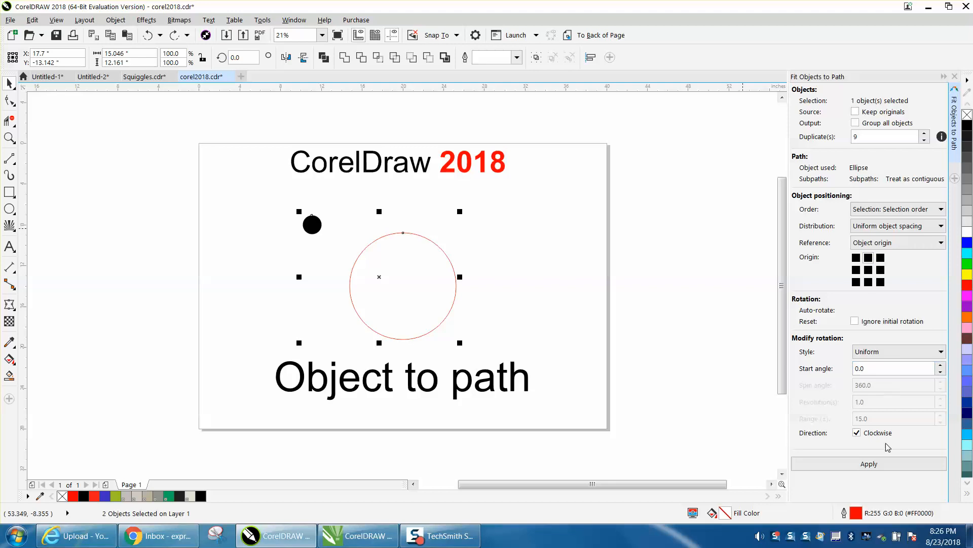
left_click(869, 463)
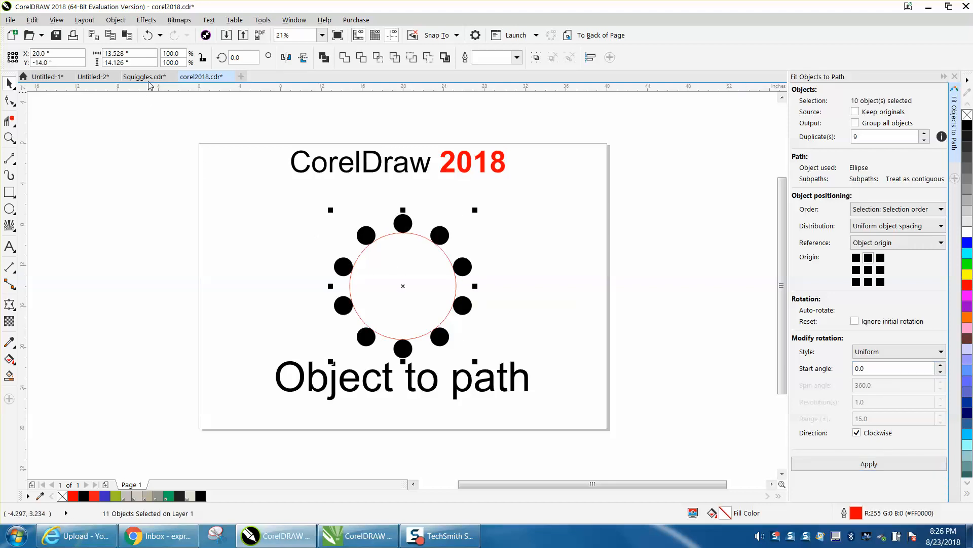
Step: Undo the fit, centre each dot on the path line and refit ten dots around the circle
left_click(868, 283)
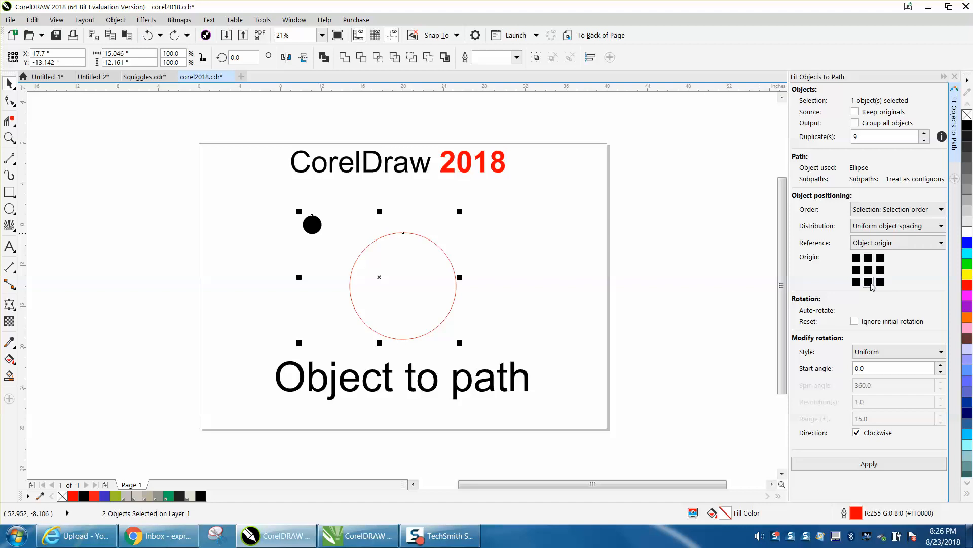
left_click(869, 463)
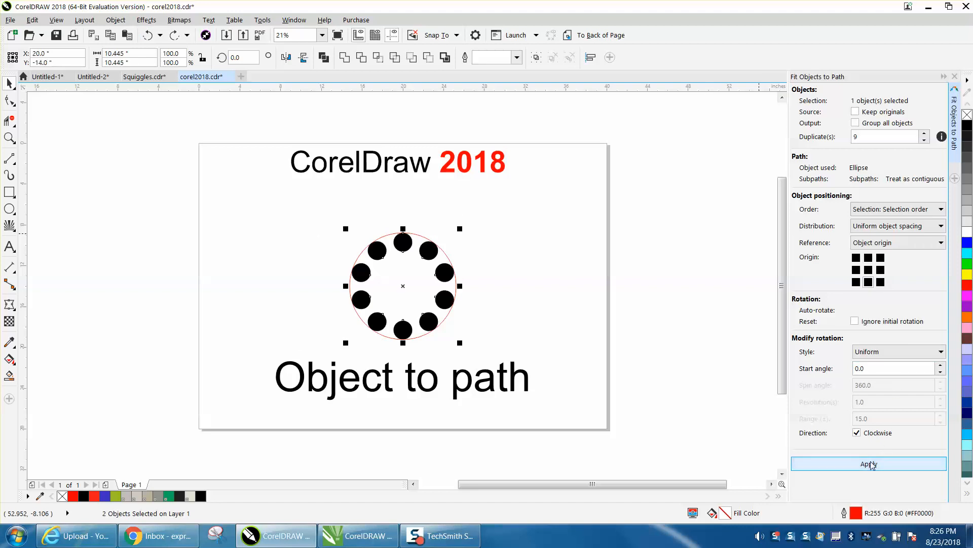
left_click(869, 463)
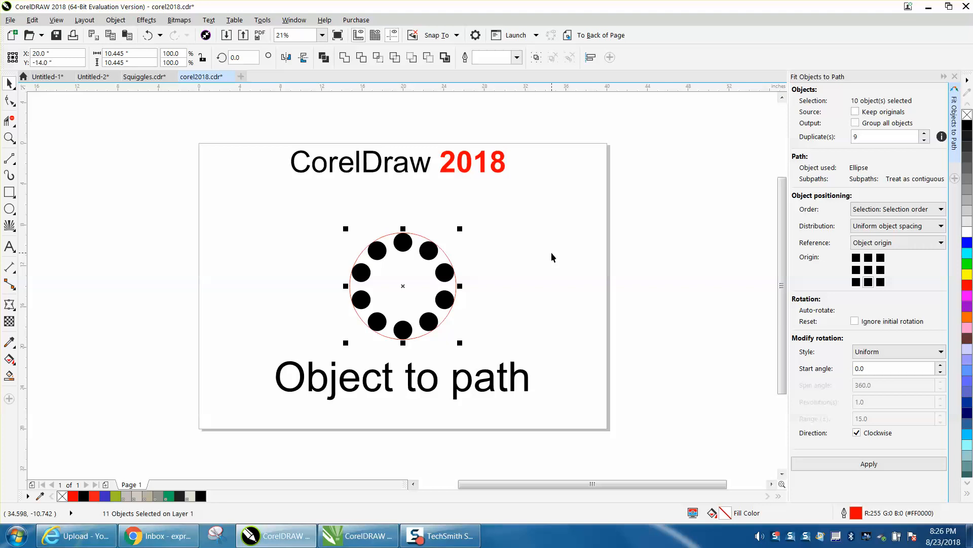
mouse_move(458, 237)
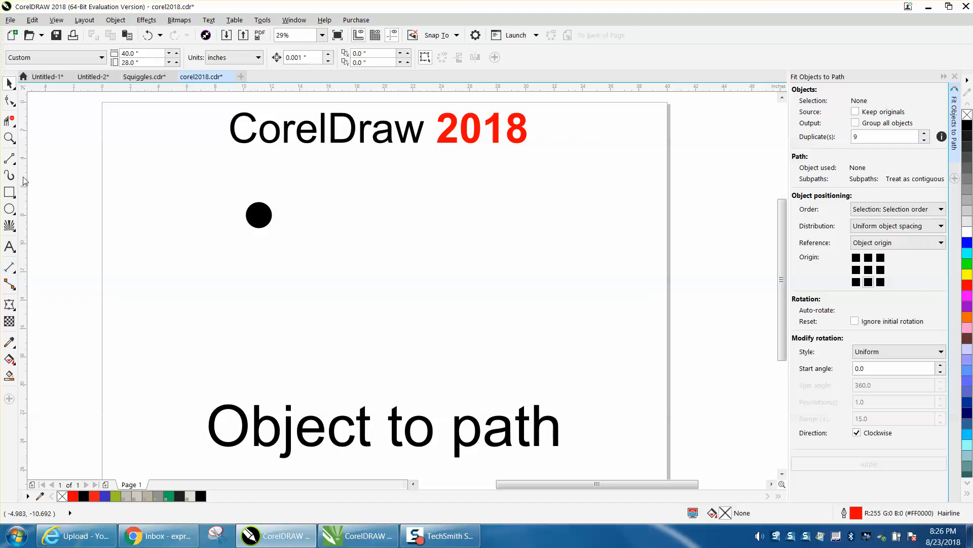
Step: Switch to the Freehand tool from the Curve flyout to draw a wavy red curve
left_click(10, 158)
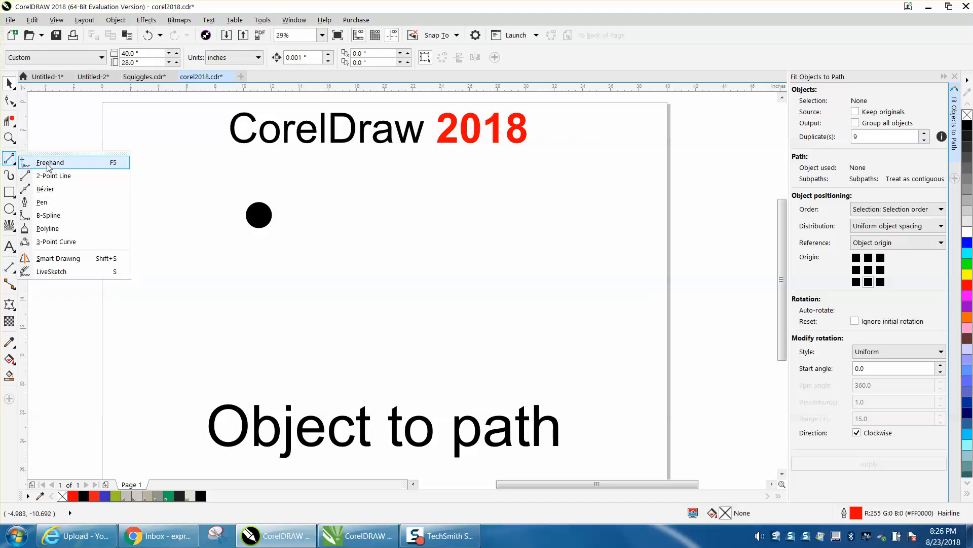
left_click(50, 162)
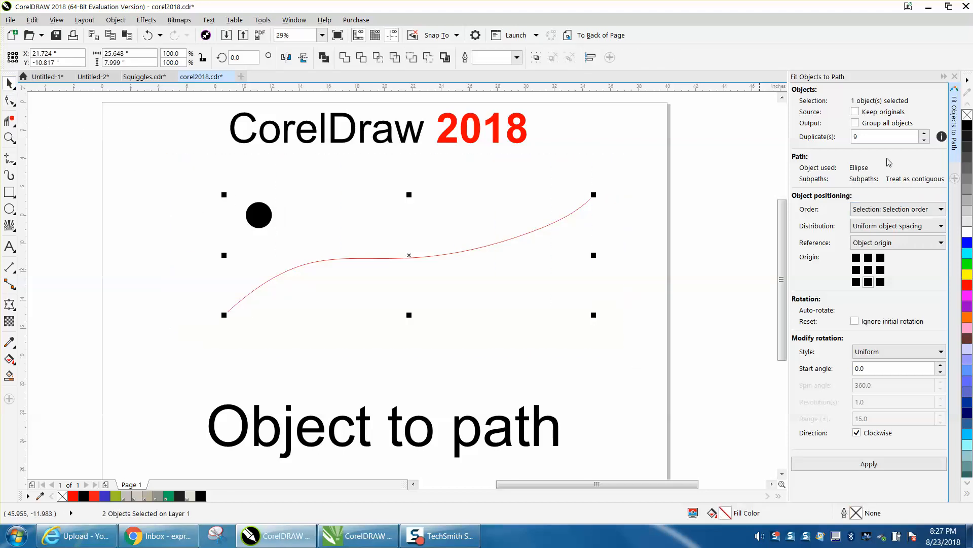
Step: Select the dot with the red curve and fit ten centred dots evenly along it
left_click(869, 464)
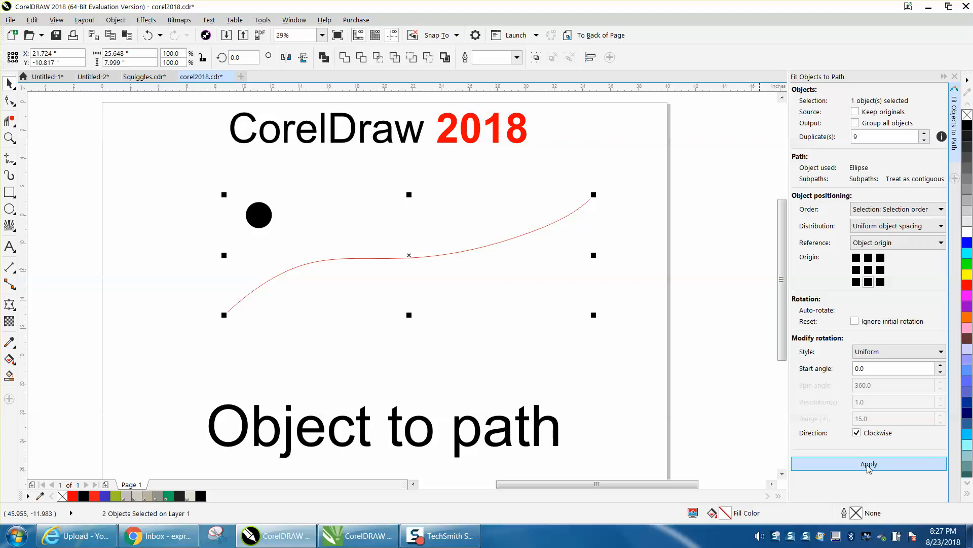
left_click(869, 463)
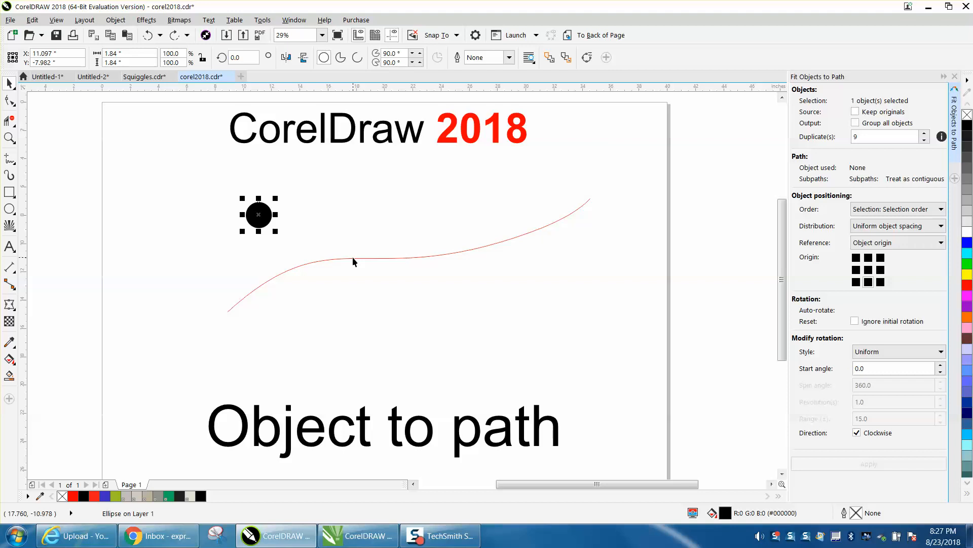
left_click(868, 463)
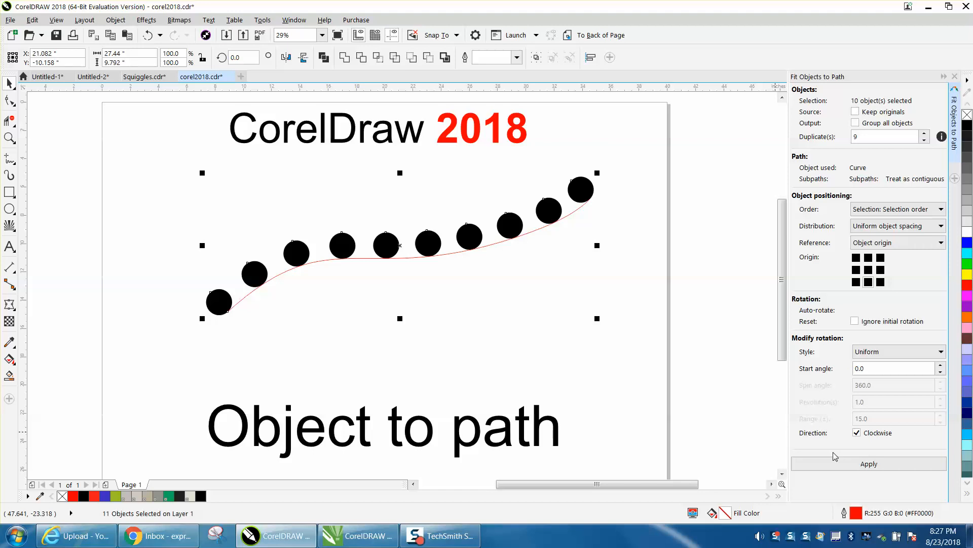
mouse_move(834, 322)
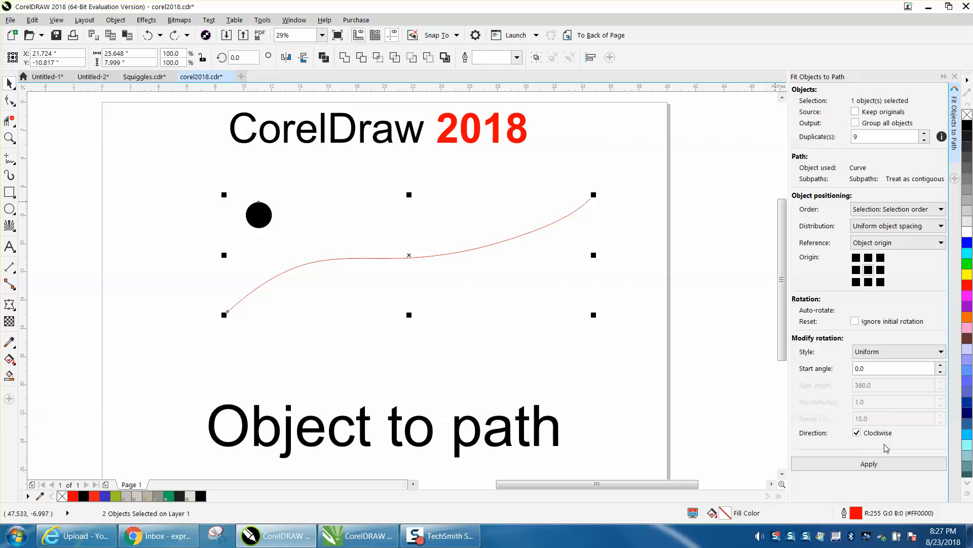
left_click(869, 464)
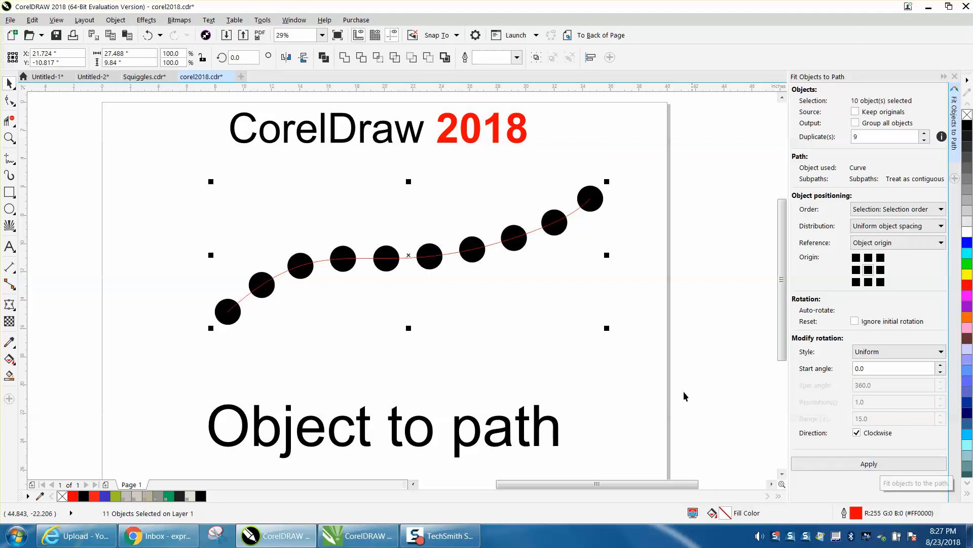